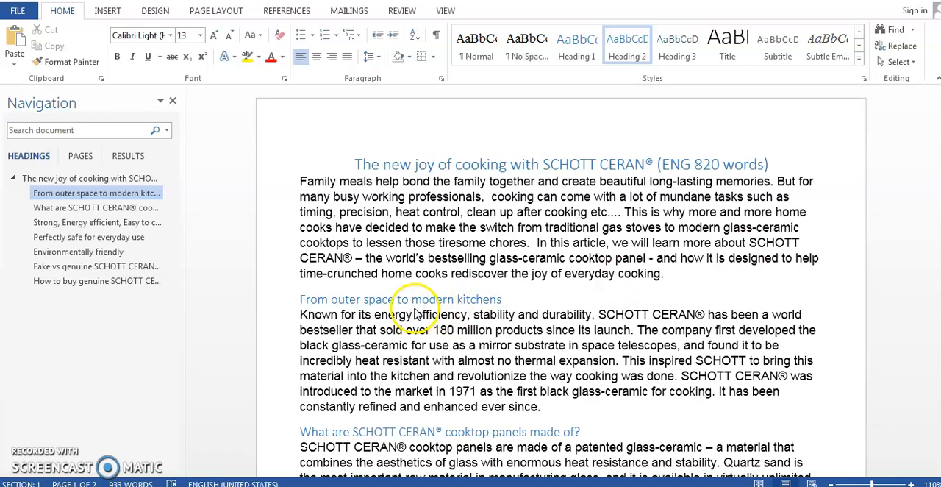
{"action": "mouse_move", "coordinate": [670, 279]}
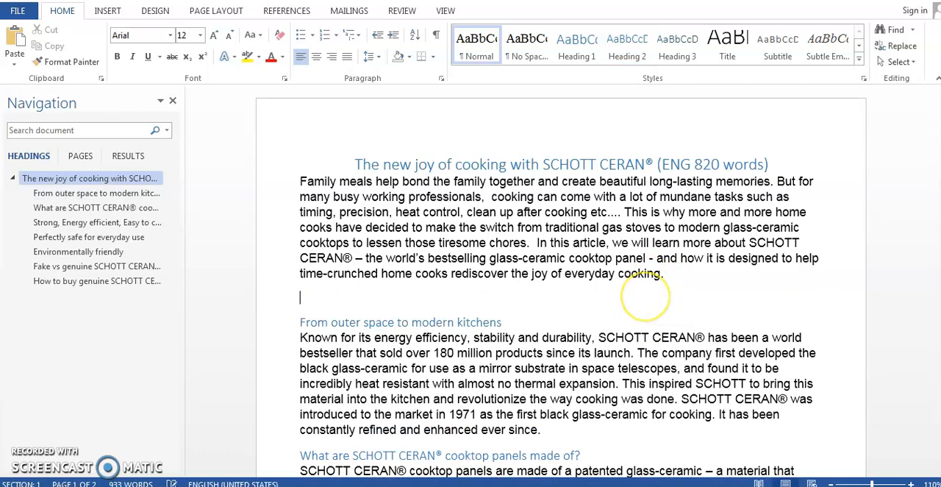
Write SCHOTT CERAN(R) on a new line so AutoCorrect yields SCHOTT CERAN®
{"action": "type", "text": "schott"}
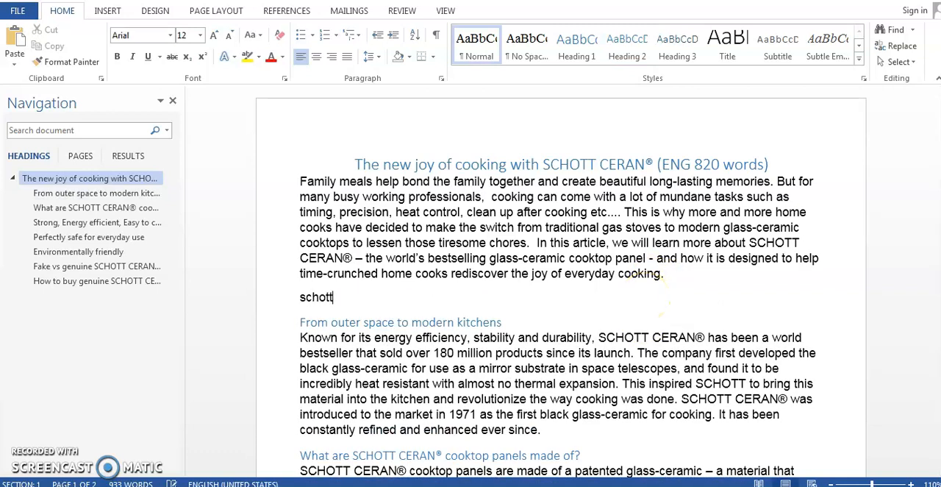
{"action": "type", "text": "SCHO"}
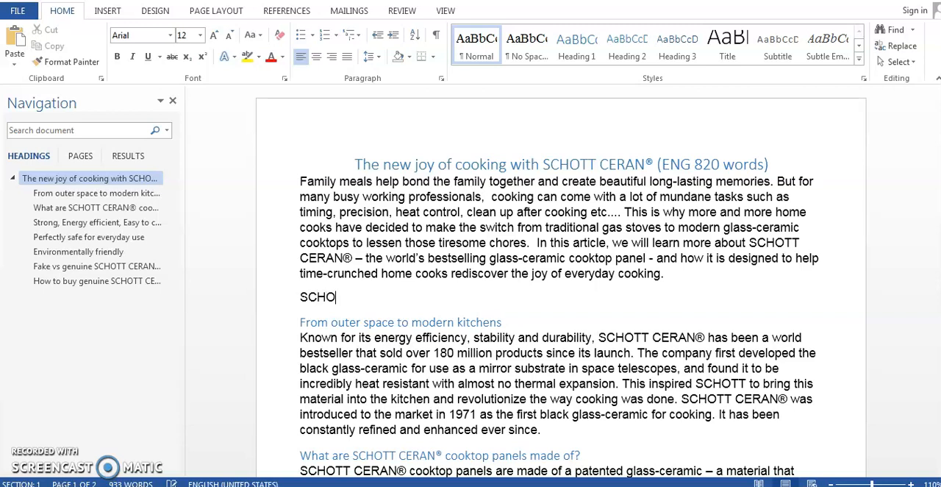
{"action": "type", "text": "TT CERAN"}
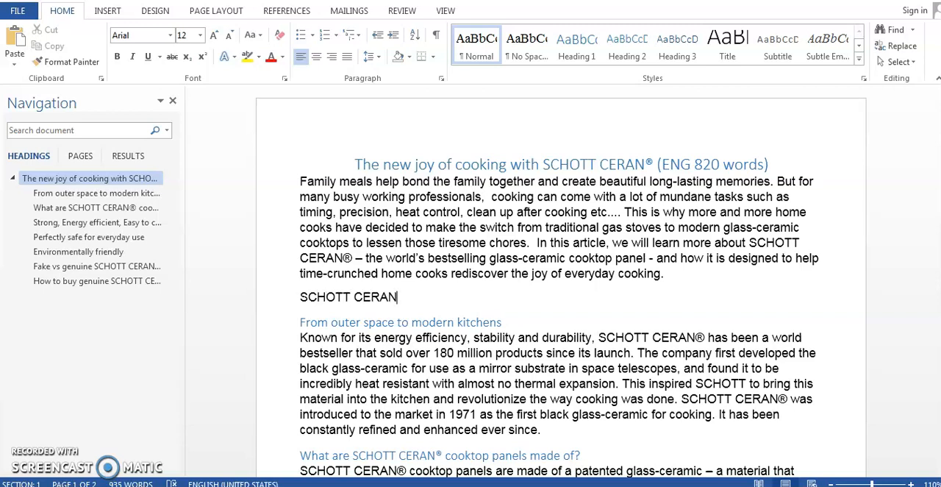
{"action": "type", "text": "("}
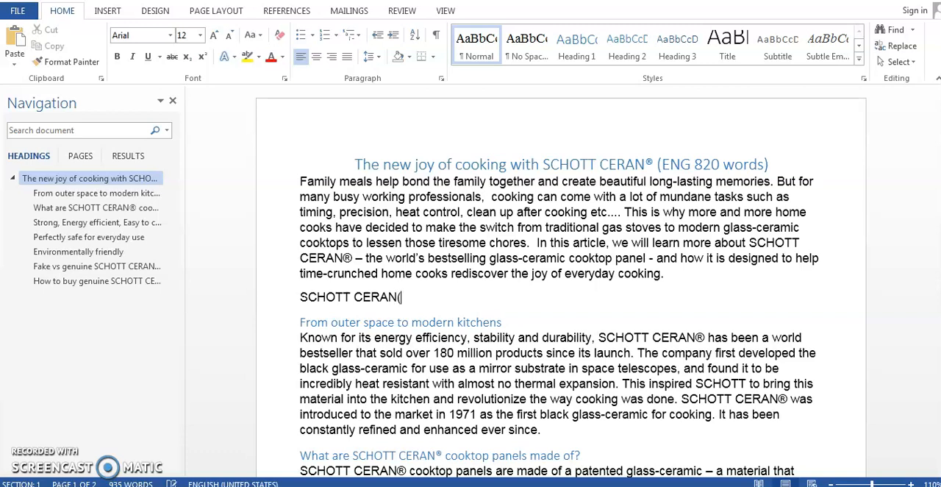
{"action": "type", "text": "R"}
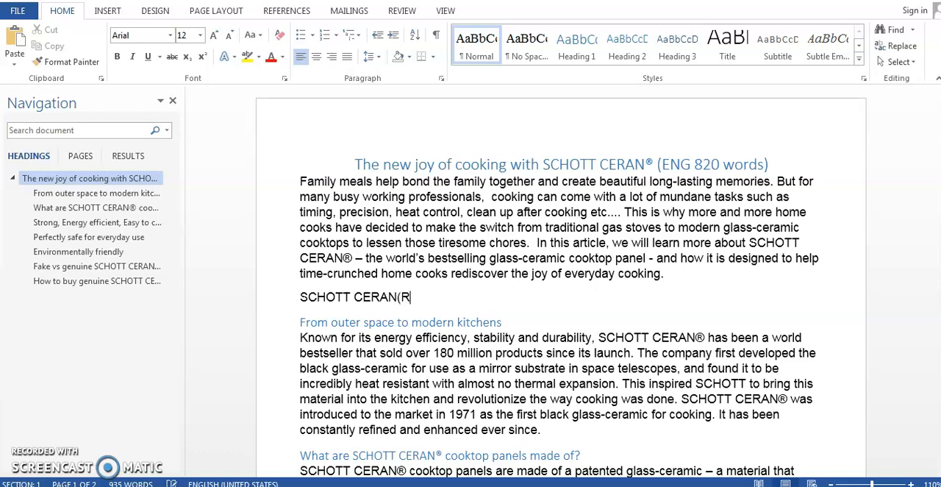
{"action": "type", "text": ")"}
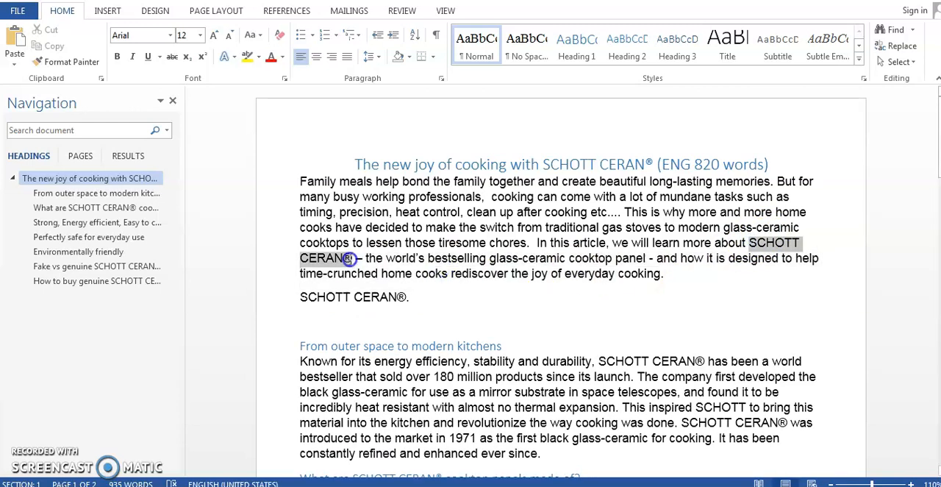
Place a pasted second SCHOTT CERAN® line beneath the first one
{"action": "left_click", "coordinate": [325, 327]}
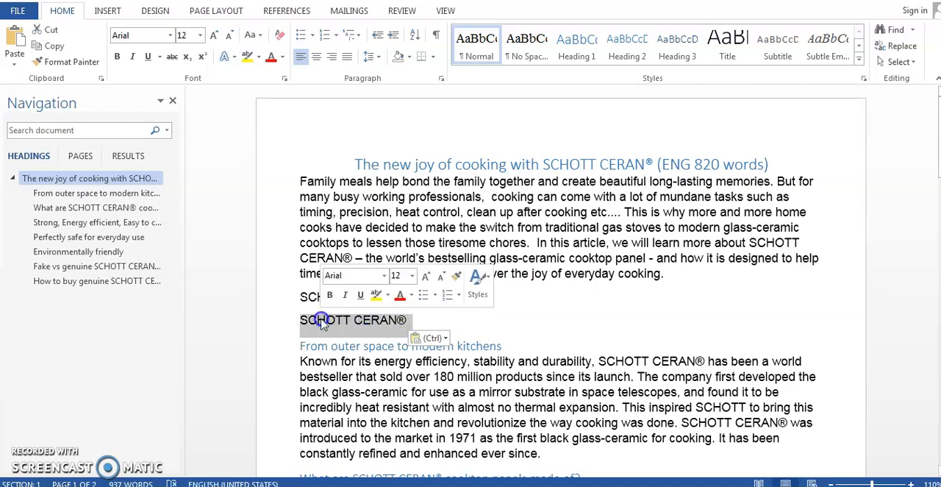
{"action": "mouse_move", "coordinate": [18, 10]}
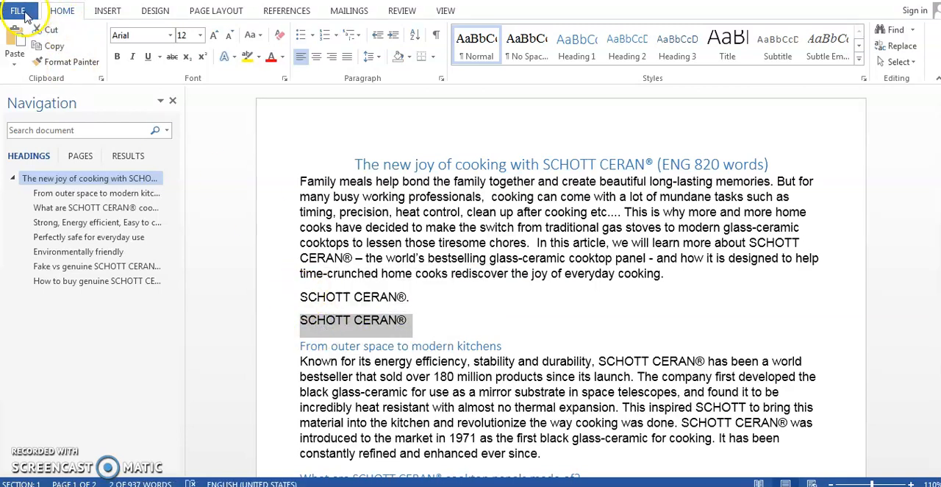
Reach the AutoCorrect replacement list via File > Options > Proofing
{"action": "left_click", "coordinate": [17, 11]}
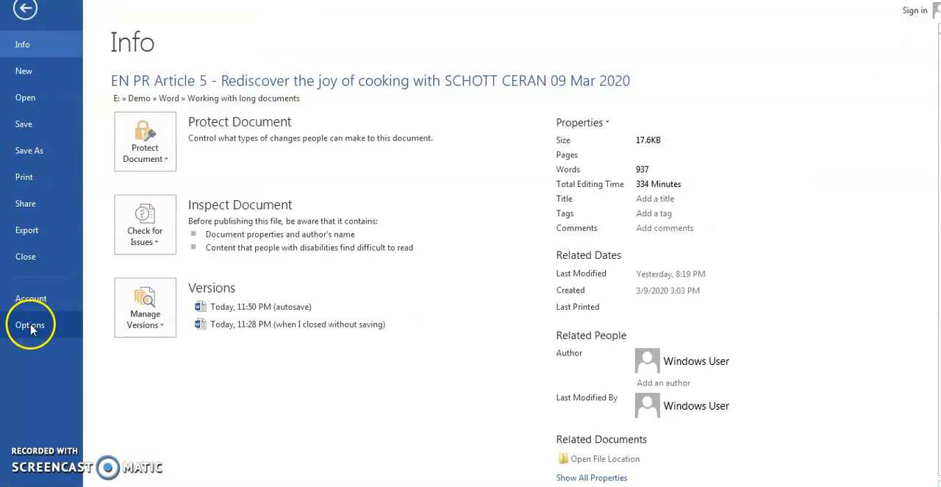
{"action": "left_click", "coordinate": [30, 323]}
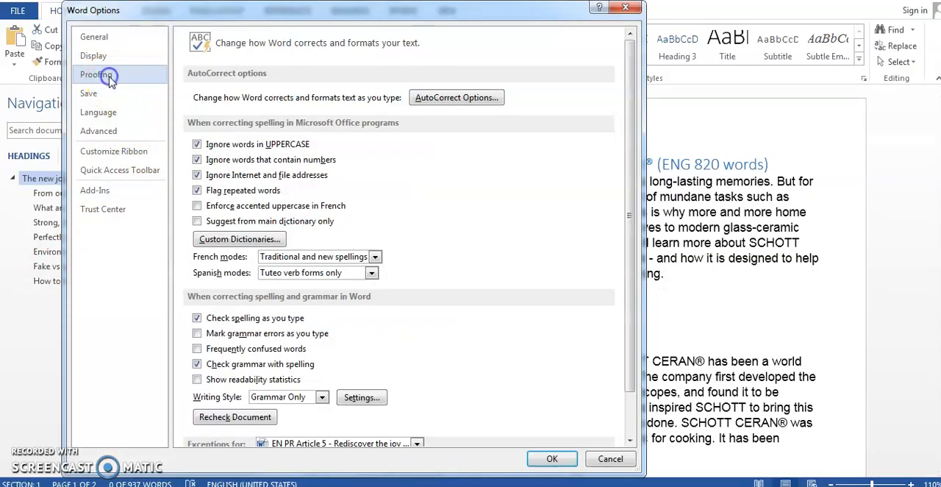
{"action": "left_click", "coordinate": [456, 97]}
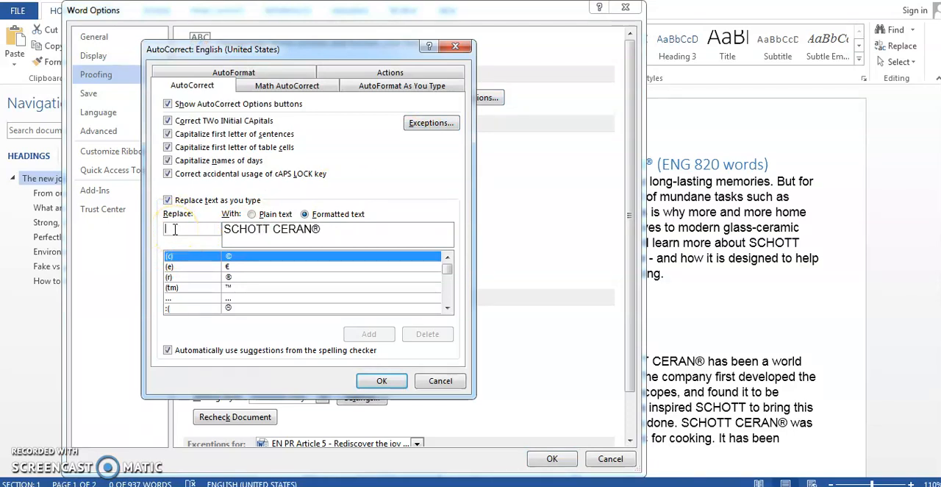
Add an entry replacing SC with formatted SCHOTT CERAN® and confirm it
{"action": "type", "text": "sch"}
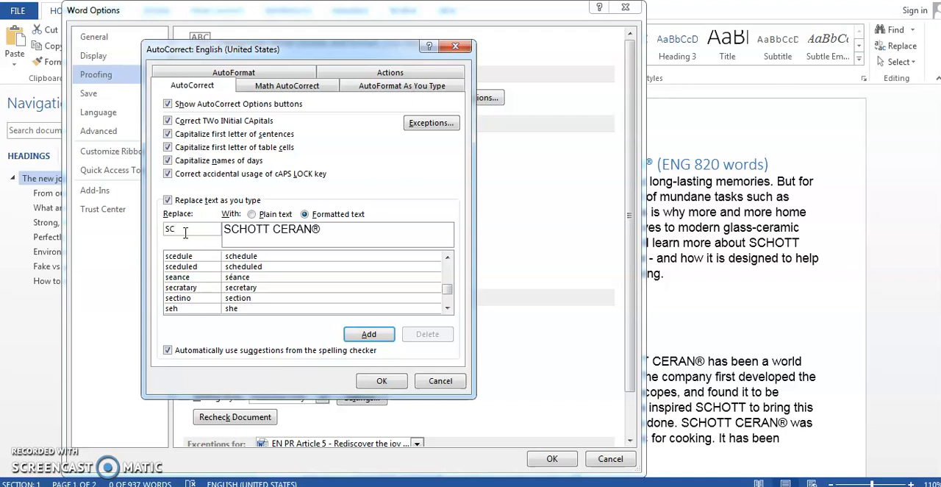
{"action": "type", "text": "c"}
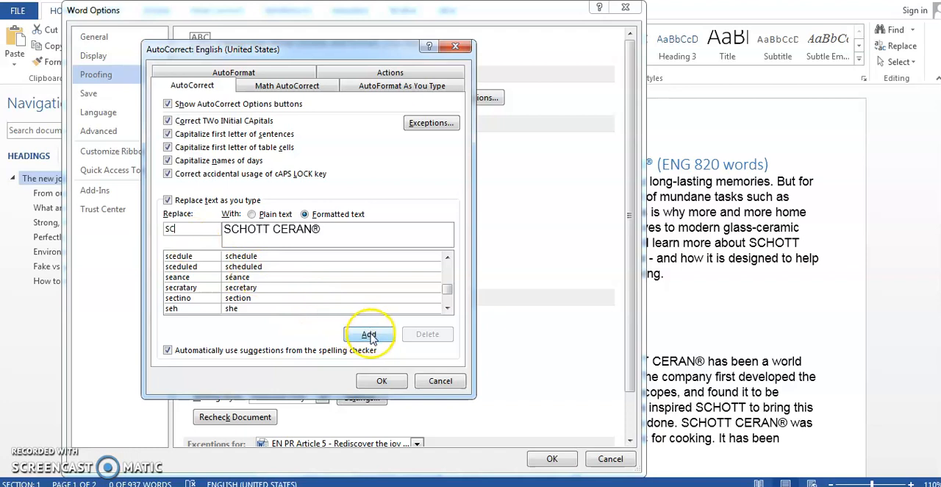
{"action": "left_click", "coordinate": [367, 336]}
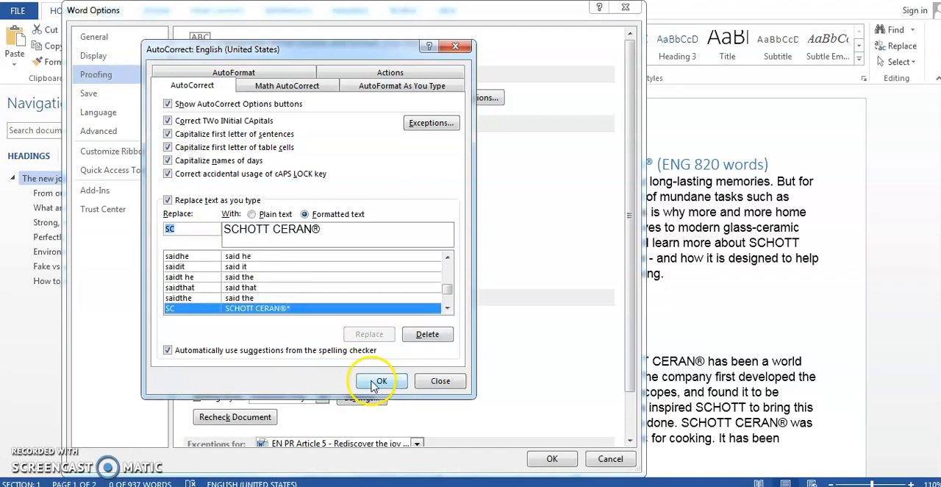
{"action": "left_click", "coordinate": [380, 380]}
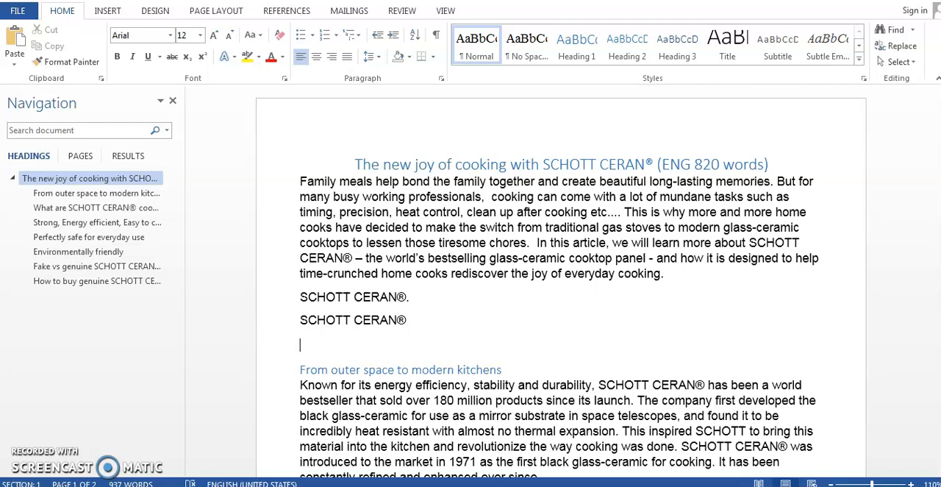
Expand the SC shortcut twice into two more SCHOTT CERAN® lines
{"action": "type", "text": "SCHOTT CERAN®"}
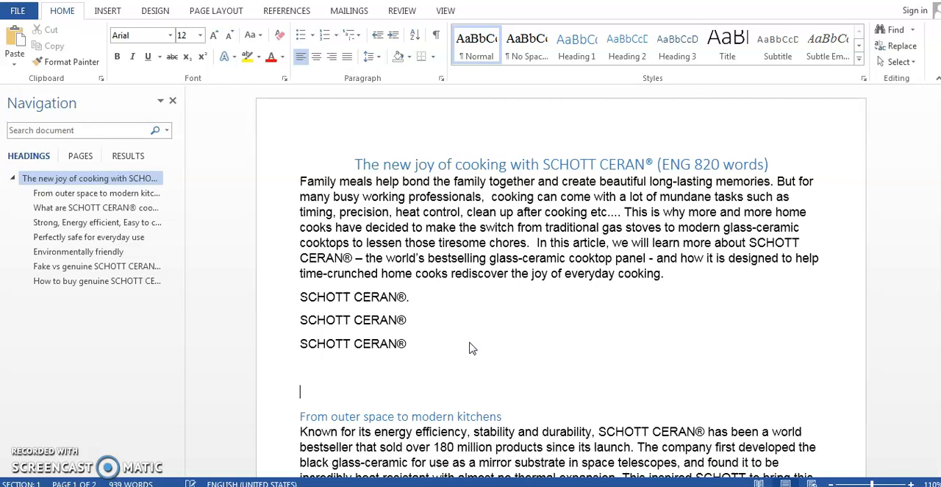
{"action": "type", "text": "SCHOTT CERAN®"}
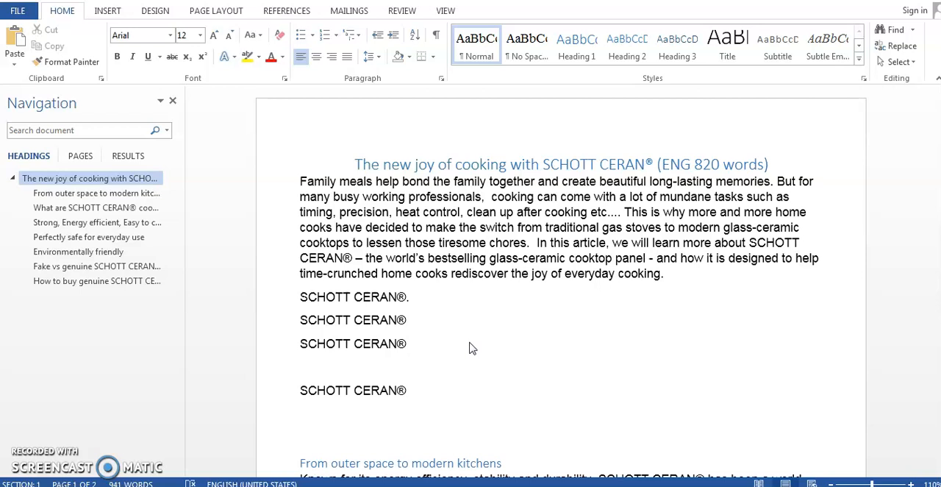
{"action": "left_click", "coordinate": [300, 438]}
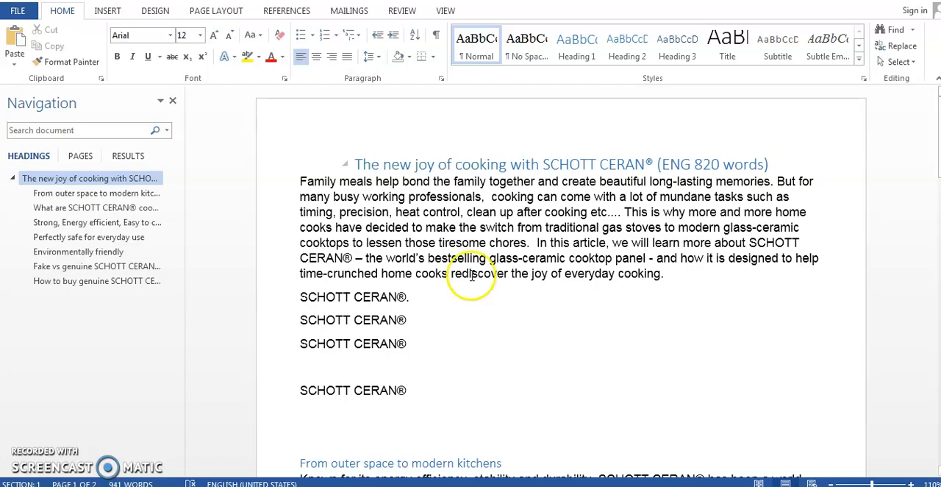
Move down to the About SCHOTT section at the end of the article
{"action": "scroll", "scroll_direction": "down", "scroll_amount": 3}
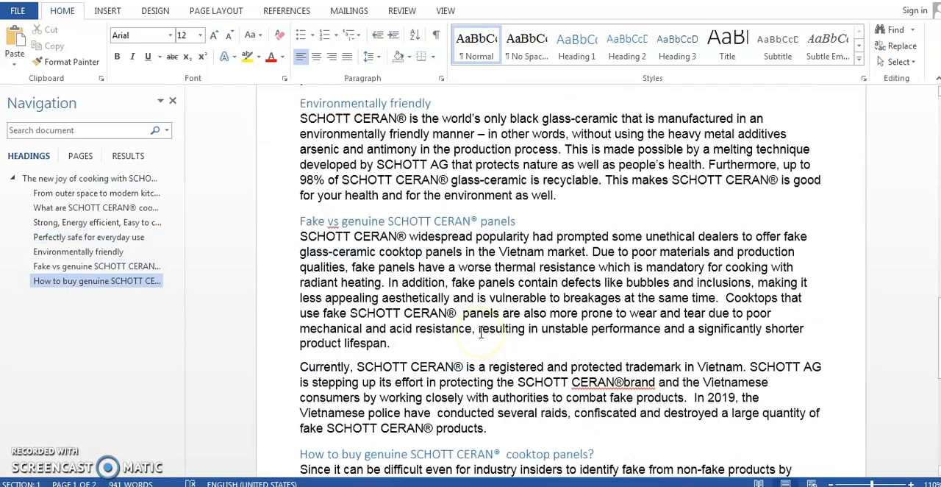
{"action": "scroll", "scroll_direction": "down", "scroll_amount": 3}
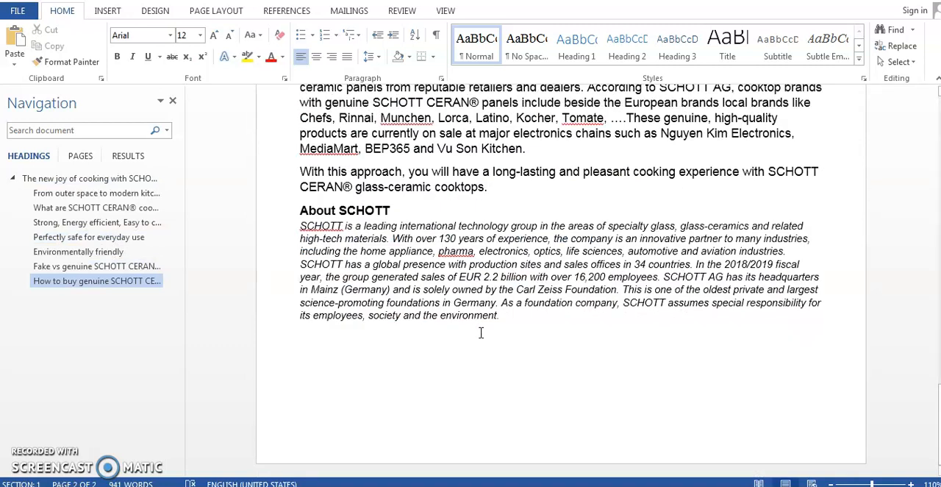
{"action": "mouse_move", "coordinate": [300, 209]}
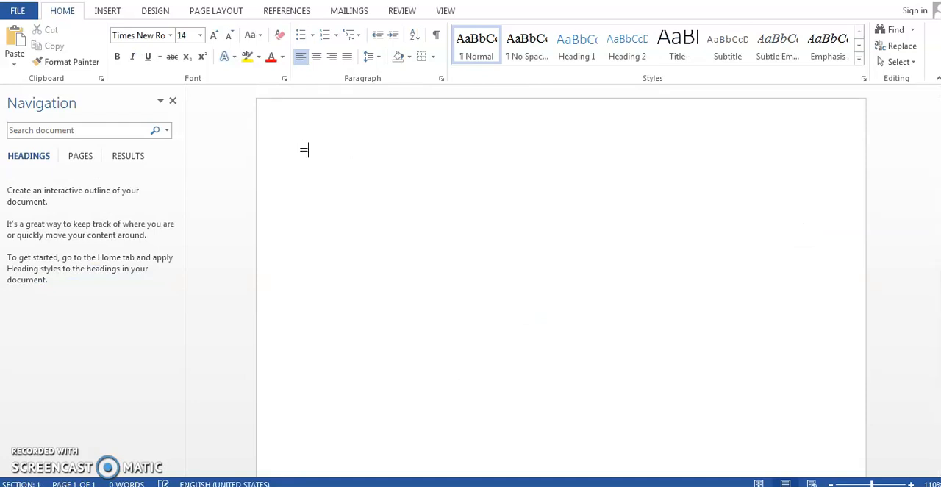
Fill the new document with =RAND() sample text and paste the About SCHOTT boilerplate below it
{"action": "type", "text": "=RAND("}
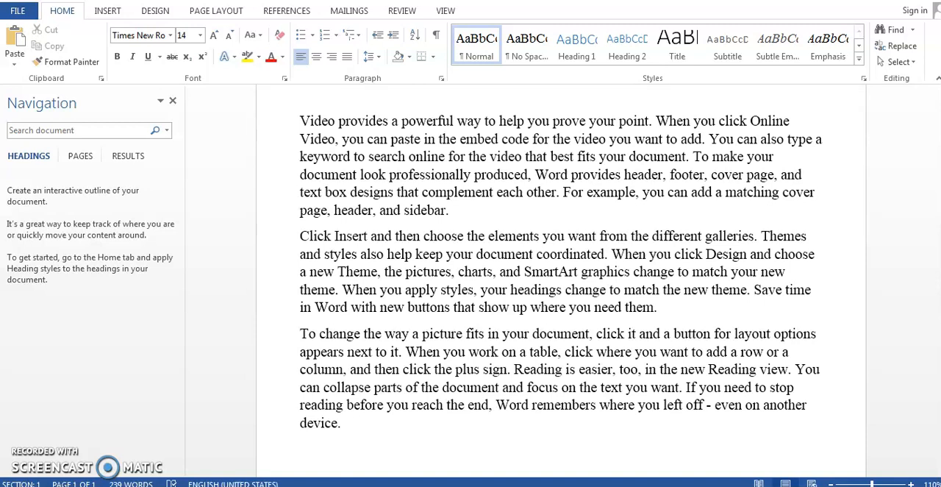
{"action": "left_click", "coordinate": [301, 449]}
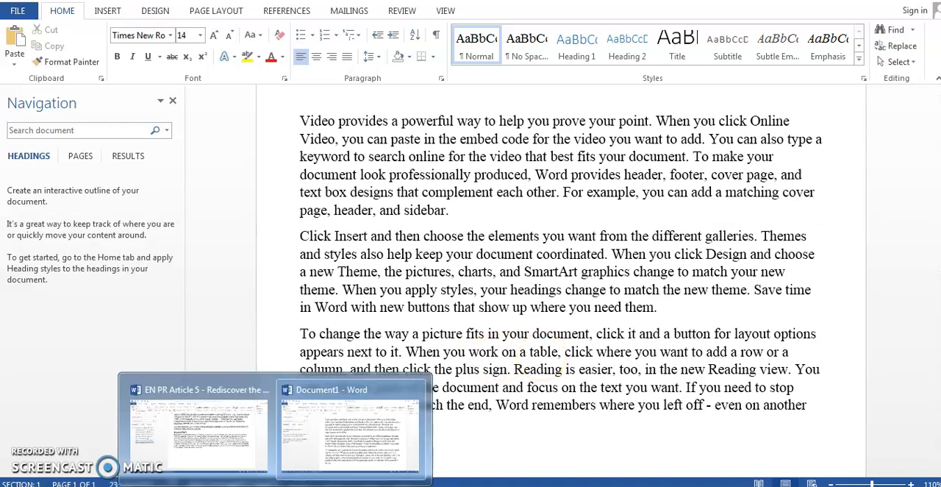
{"action": "left_click", "coordinate": [197, 427]}
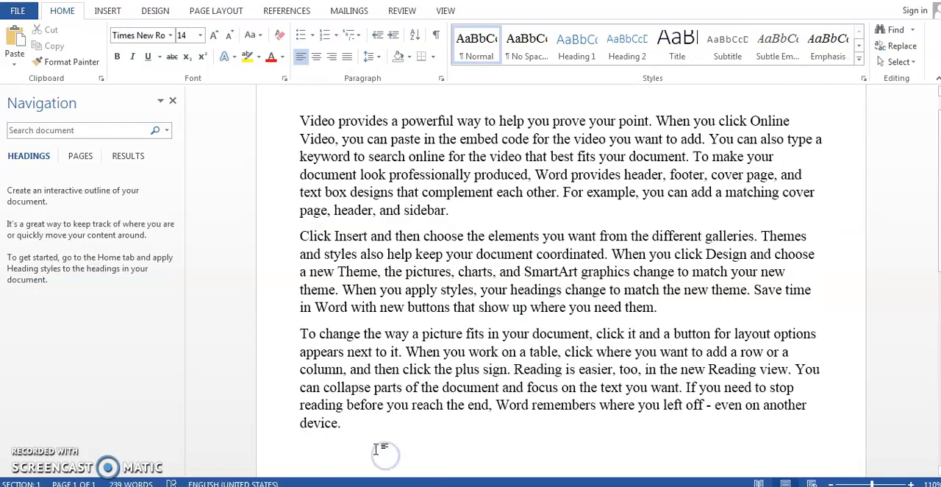
{"action": "key", "text": "ctrl+v"}
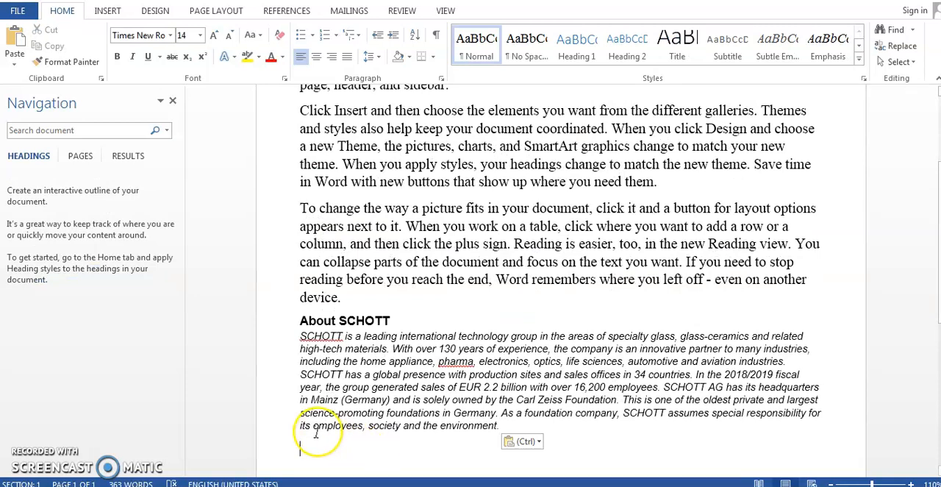
{"action": "mouse_move", "coordinate": [282, 397]}
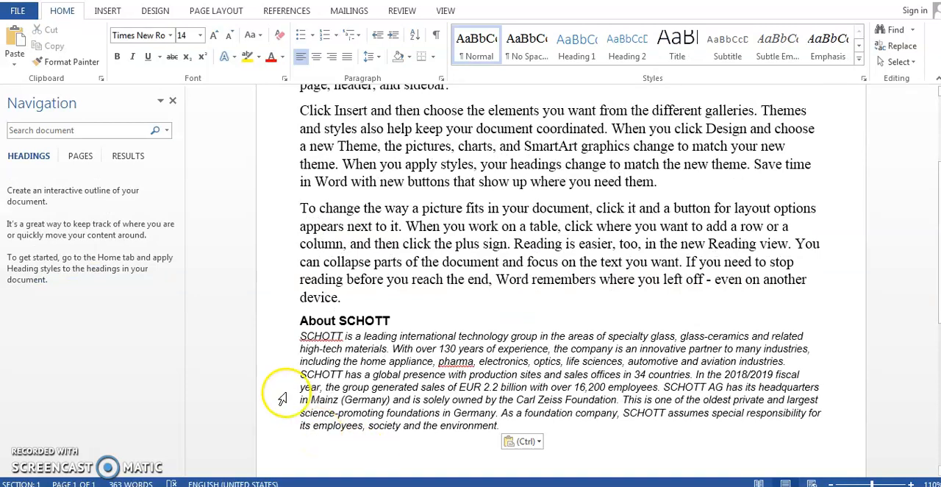
{"action": "mouse_move", "coordinate": [303, 326]}
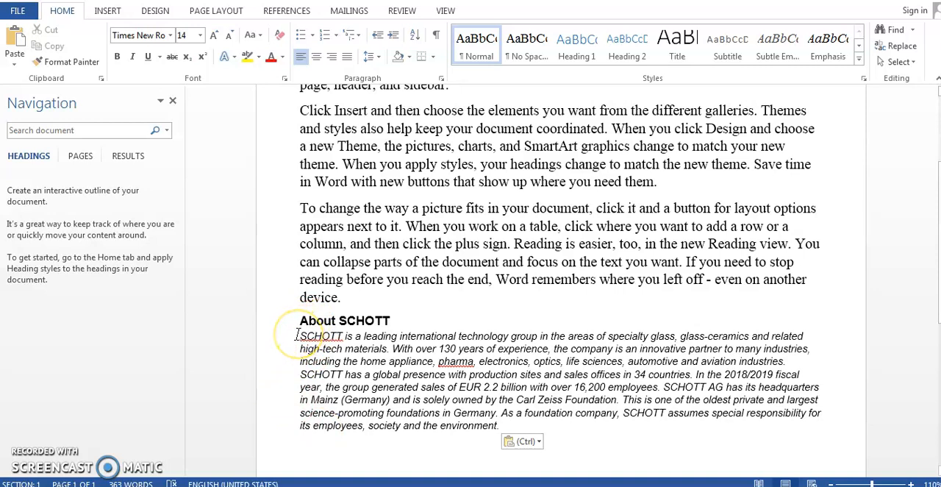
Switch back to the SCHOTT cooktop article window
{"action": "left_click", "coordinate": [300, 448]}
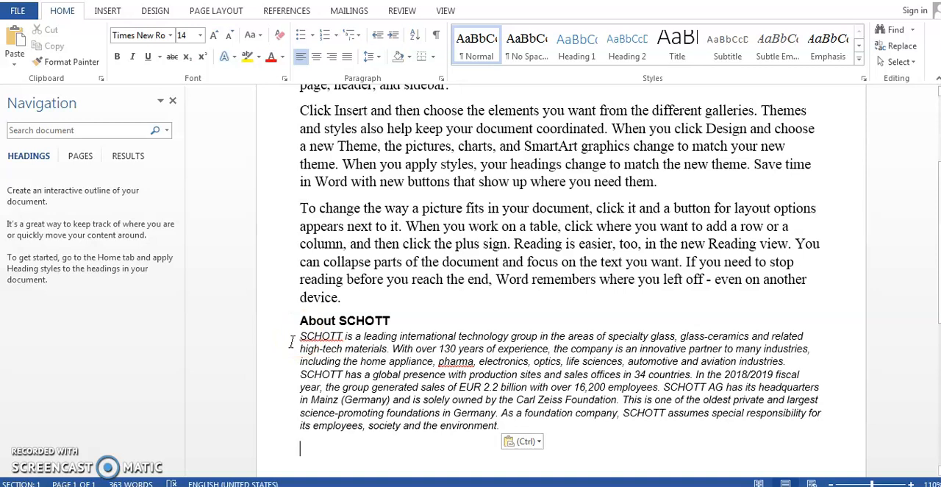
{"action": "left_click", "coordinate": [522, 441]}
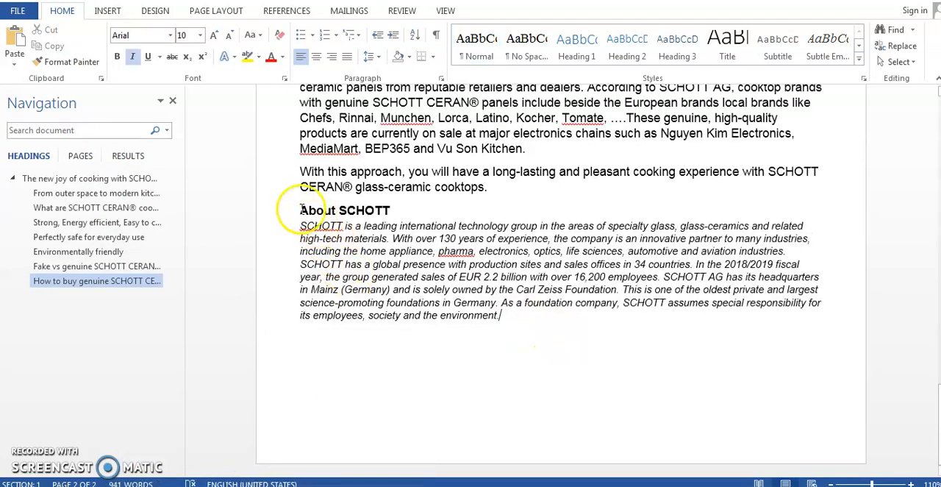
Save the selected About SCHOTT heading and paragraph as a new Quick Part building block
{"action": "left_click_drag", "start_coordinate": [300, 209], "coordinate": [500, 315]}
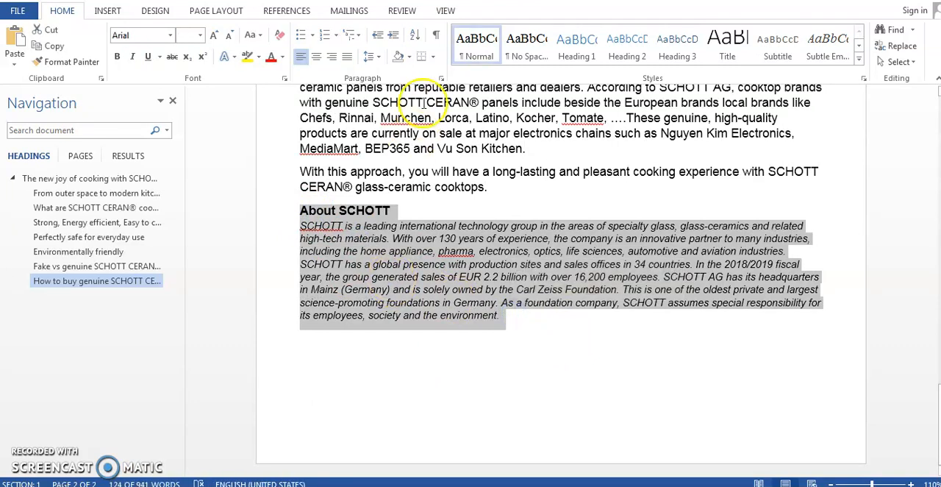
{"action": "left_click", "coordinate": [107, 11]}
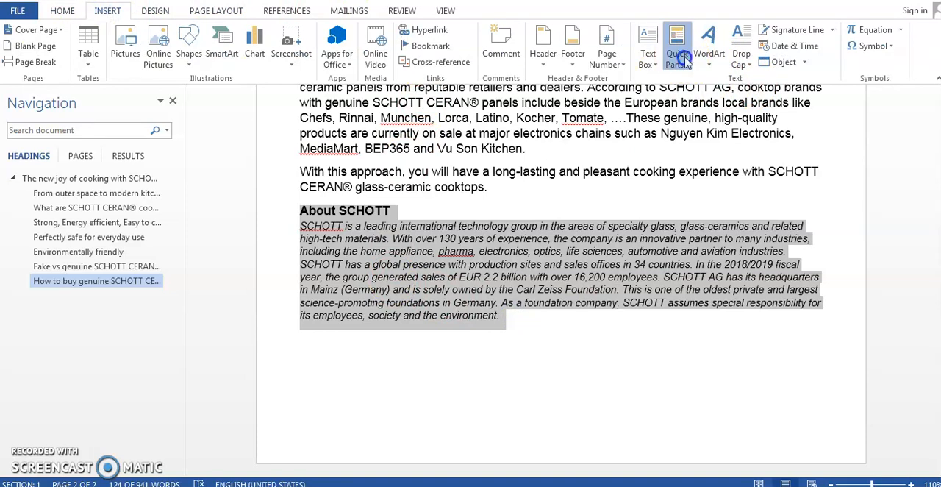
{"action": "left_click", "coordinate": [676, 46]}
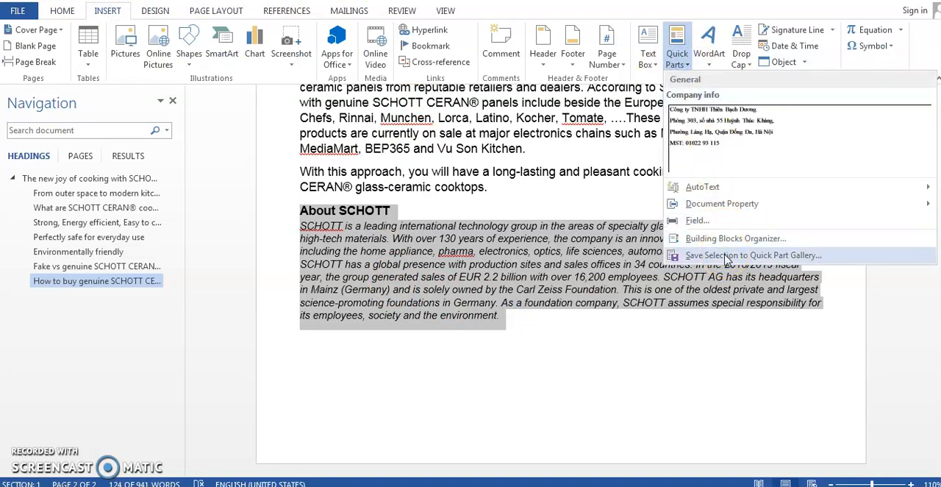
{"action": "left_click", "coordinate": [752, 255]}
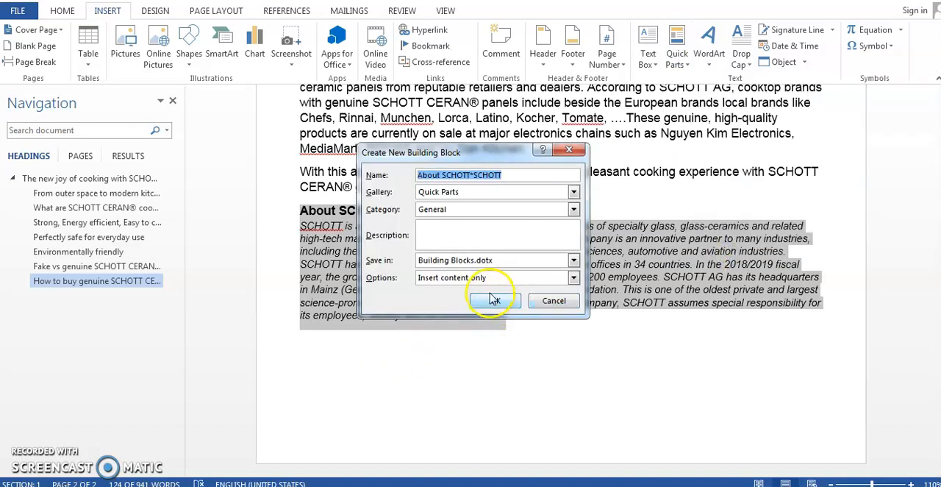
{"action": "left_click", "coordinate": [492, 300]}
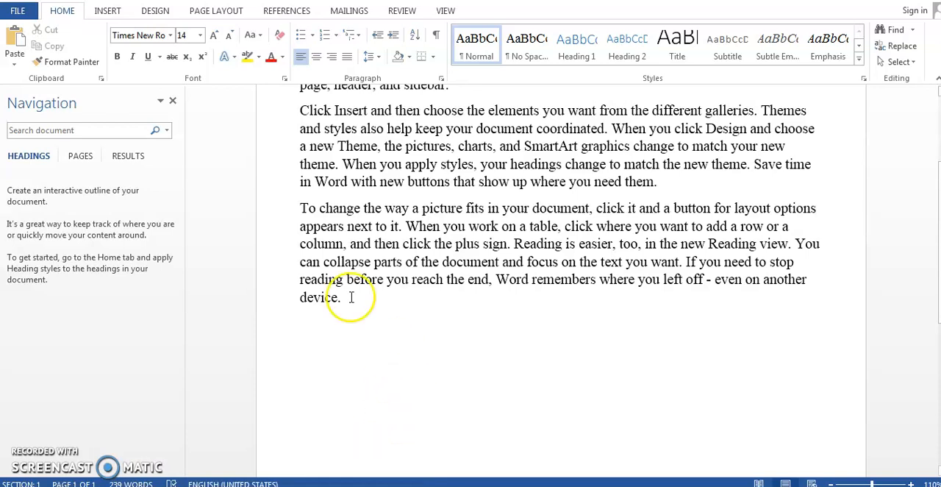
Insert the About SCHOTT Quick Part after the sample document's last paragraph
{"action": "left_click", "coordinate": [107, 10]}
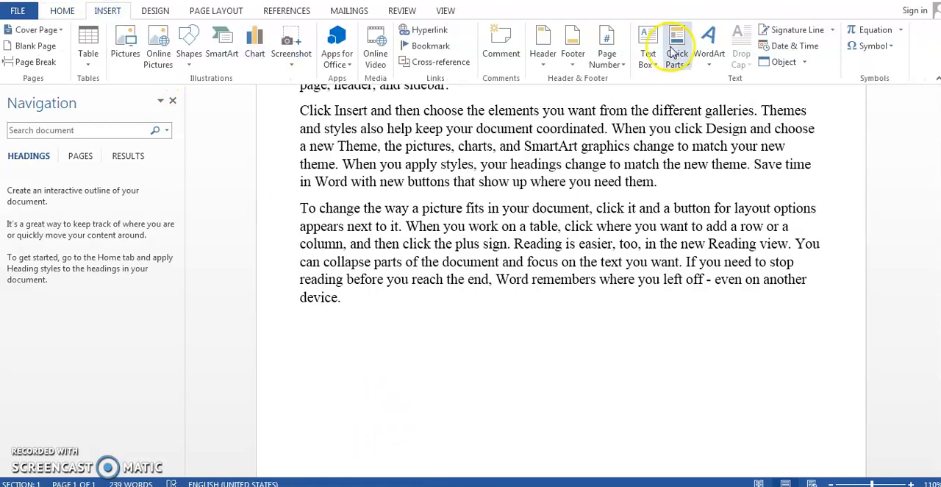
{"action": "left_click", "coordinate": [676, 46]}
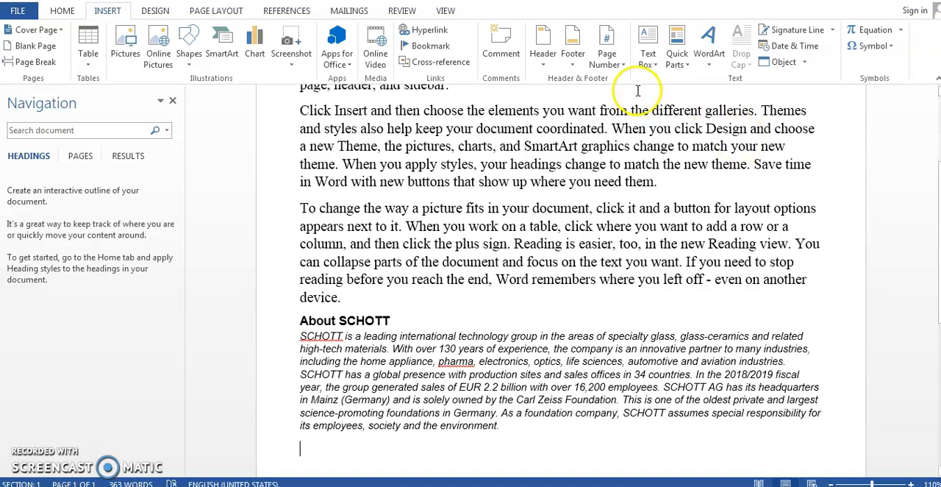
{"action": "mouse_move", "coordinate": [675, 47]}
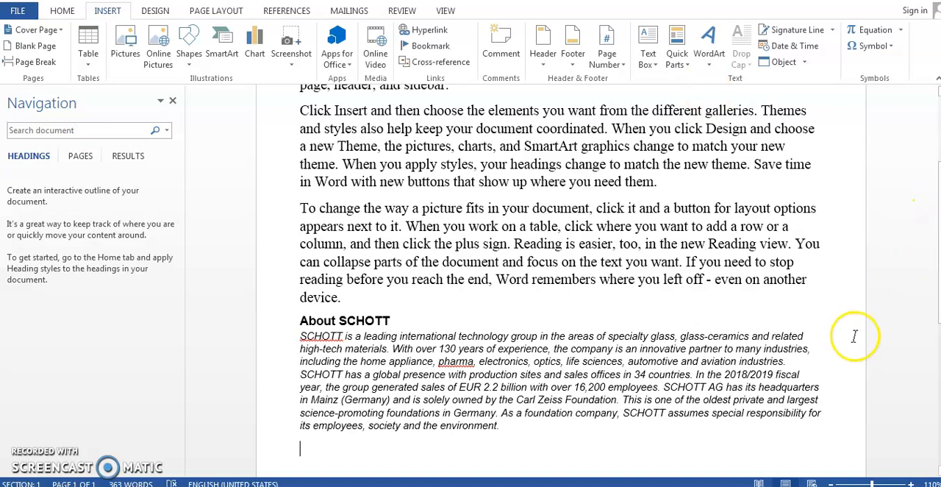
{"action": "mouse_move", "coordinate": [545, 450]}
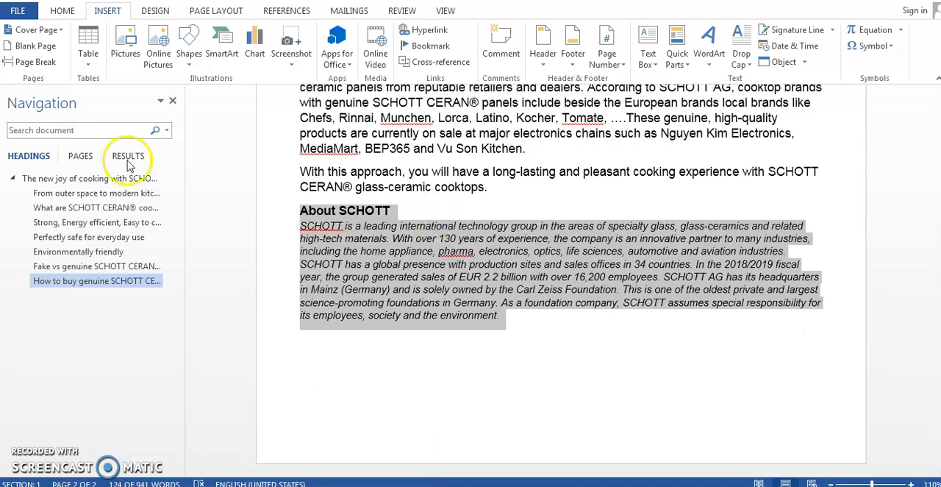
Hide the navigation panel and move up to the Environmentally friendly section
{"action": "left_click", "coordinate": [172, 100]}
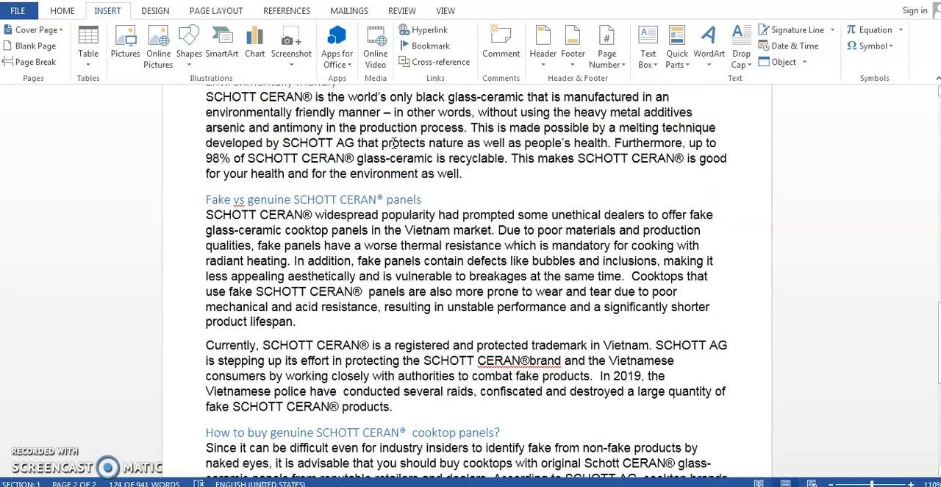
{"action": "scroll", "scroll_direction": "up", "scroll_amount": 3}
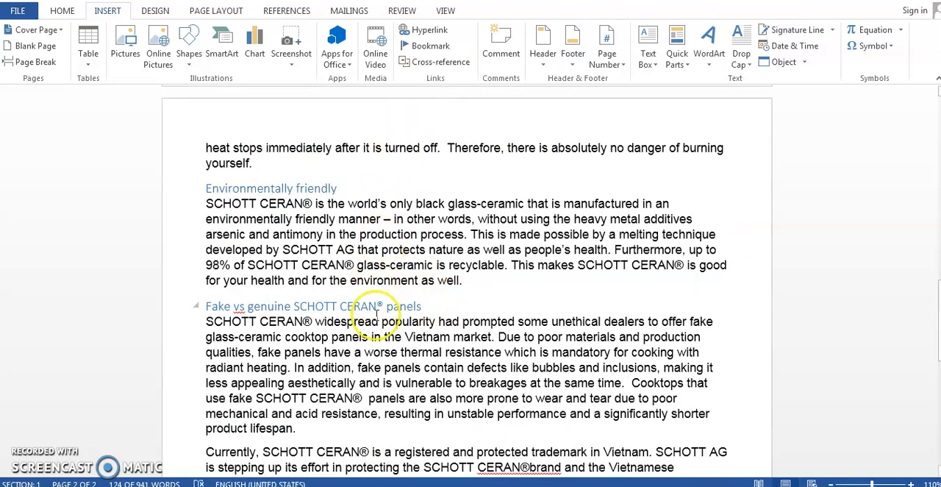
{"action": "scroll", "scroll_direction": "up", "scroll_amount": 3}
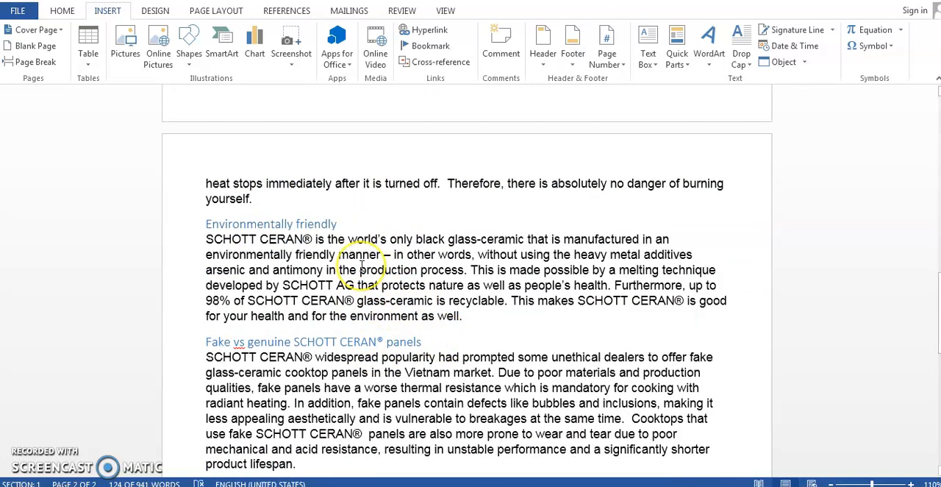
{"action": "scroll", "scroll_direction": "up", "scroll_amount": 3}
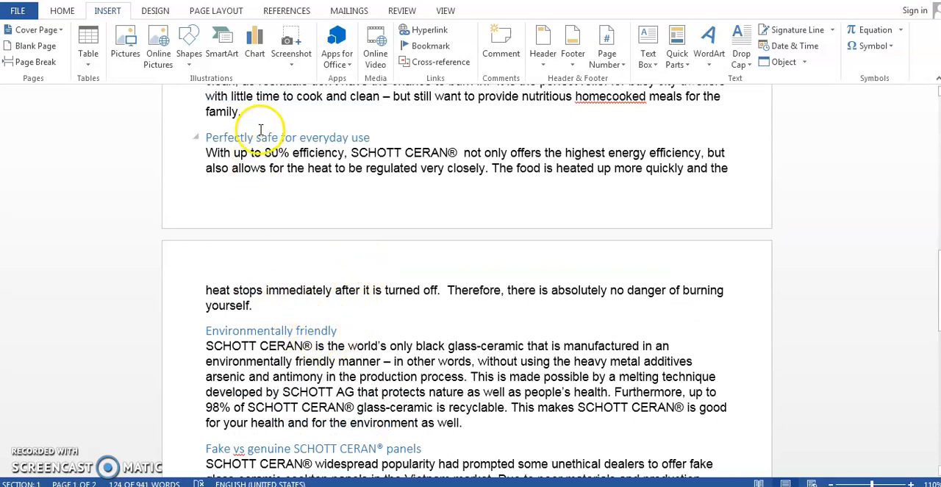
{"action": "mouse_move", "coordinate": [203, 338]}
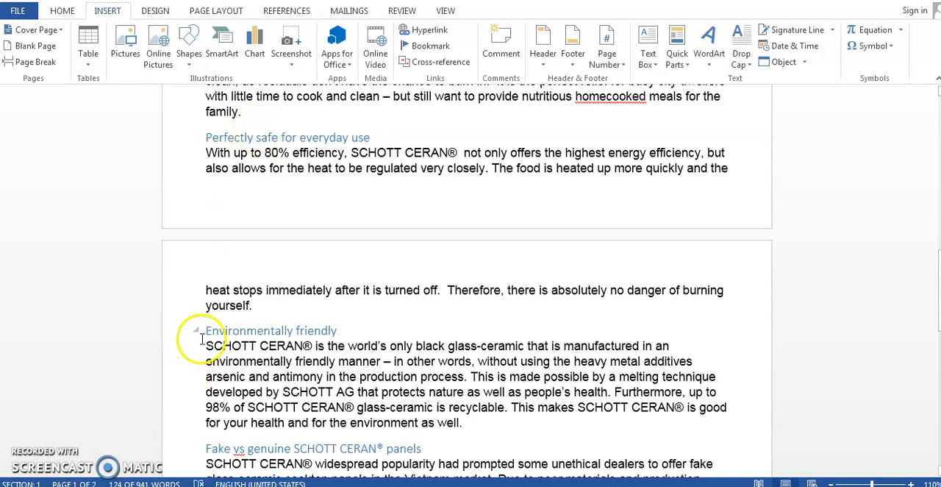
Remove the Environmentally friendly heading, its text and the leftover blank paragraph
{"action": "left_click_drag", "start_coordinate": [206, 329], "coordinate": [406, 362]}
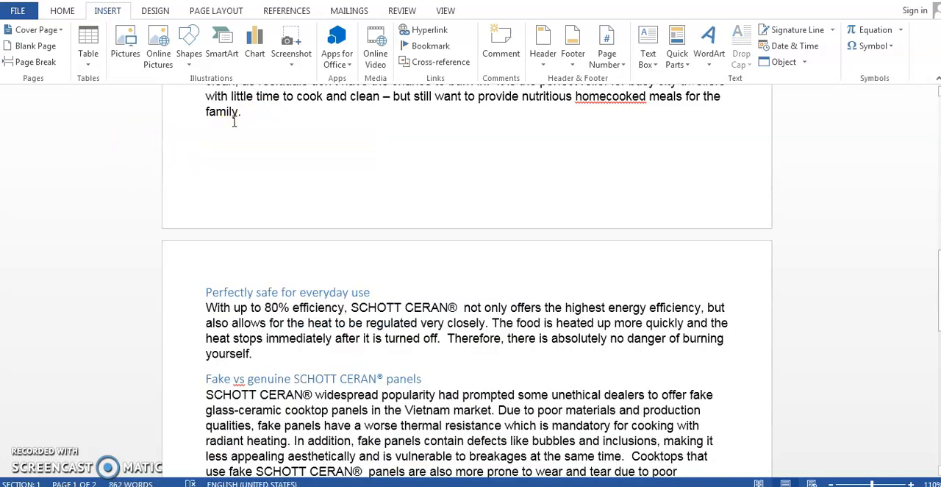
{"action": "key", "text": "ctrl+v"}
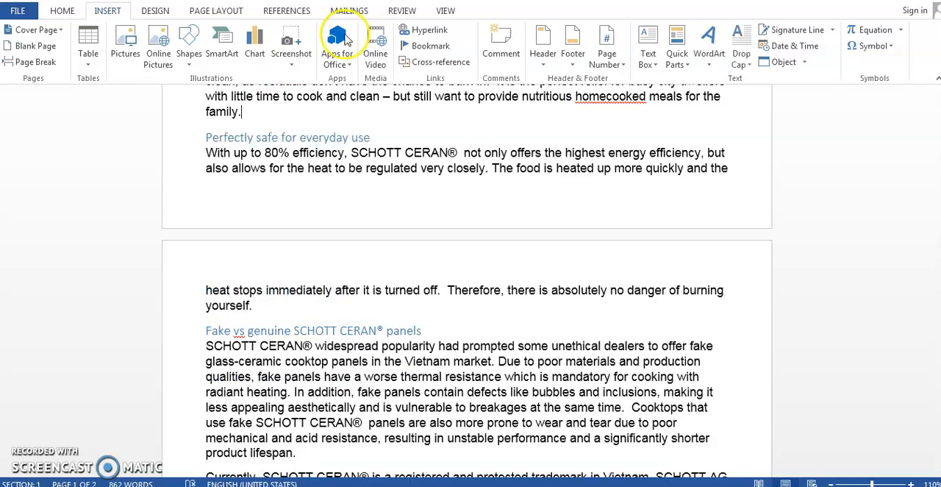
Turn on the Navigation Pane from the View ribbon to list the article's headings
{"action": "left_click", "coordinate": [446, 10]}
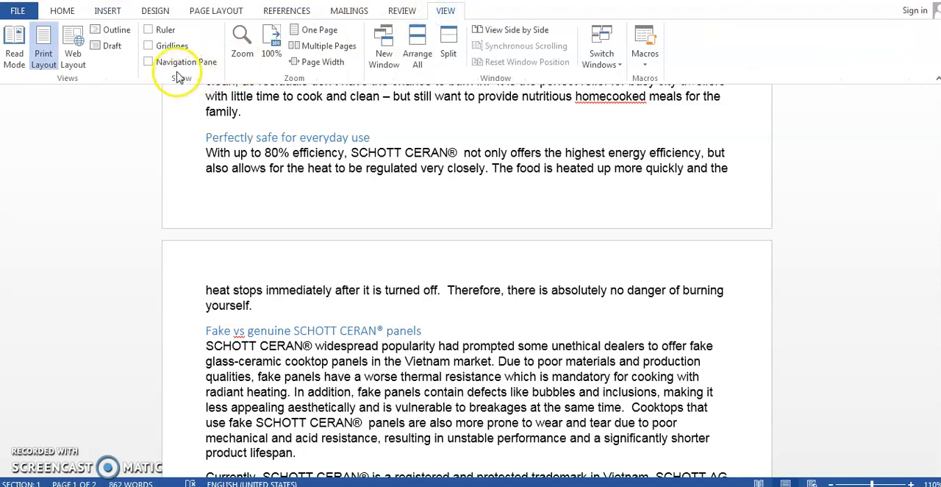
{"action": "mouse_move", "coordinate": [150, 62]}
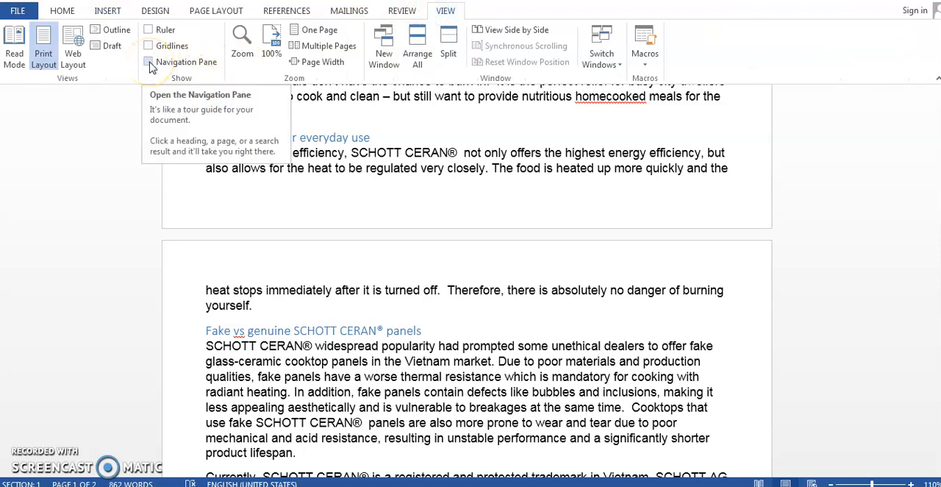
{"action": "left_click", "coordinate": [149, 62]}
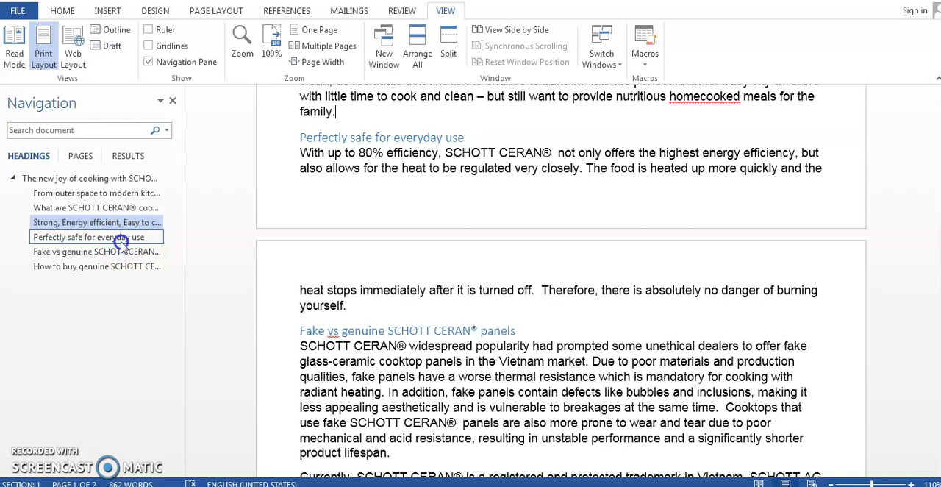
Drag the 'Perfectly safe for everyday use' heading above 'Strong, Energy efficient, Easy to clean'
{"action": "left_click", "coordinate": [89, 221]}
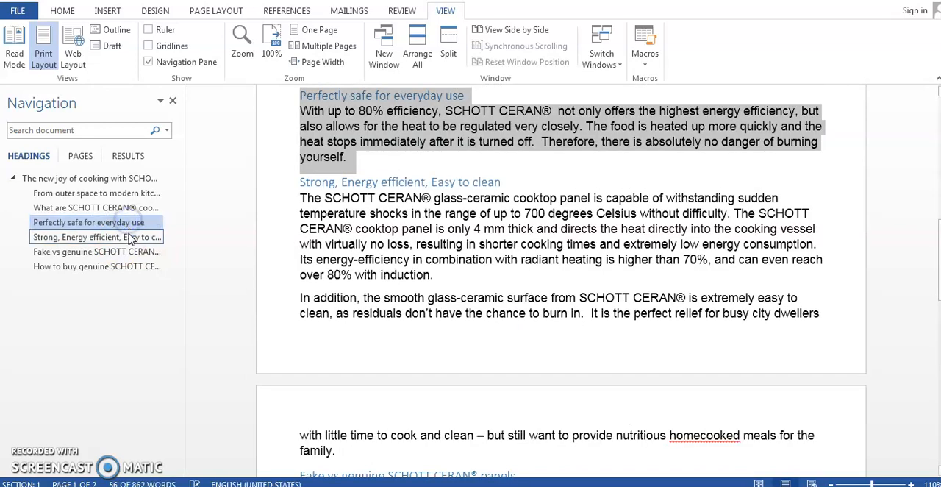
{"action": "left_click", "coordinate": [88, 222]}
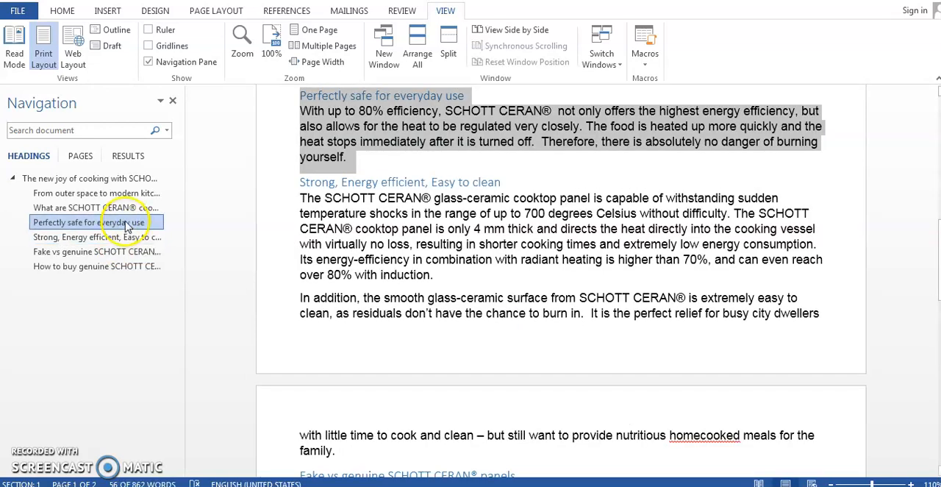
{"action": "mouse_move", "coordinate": [130, 197]}
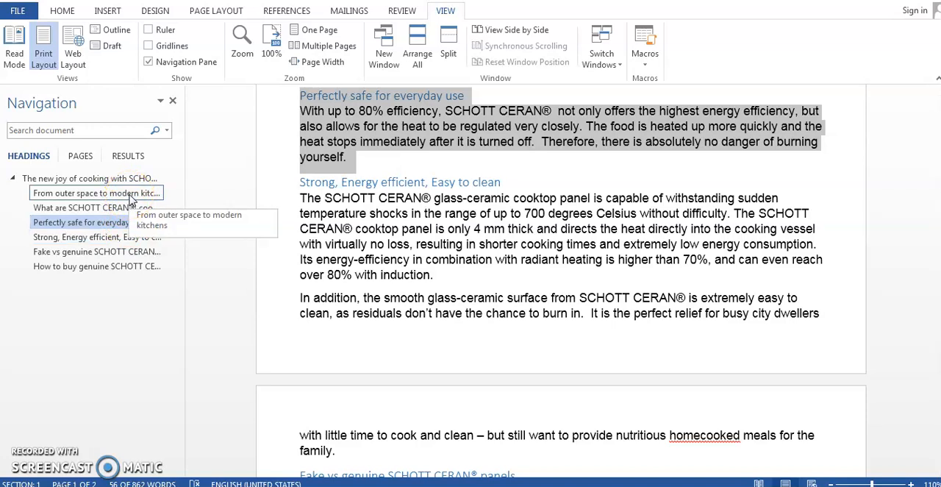
{"action": "mouse_move", "coordinate": [103, 198]}
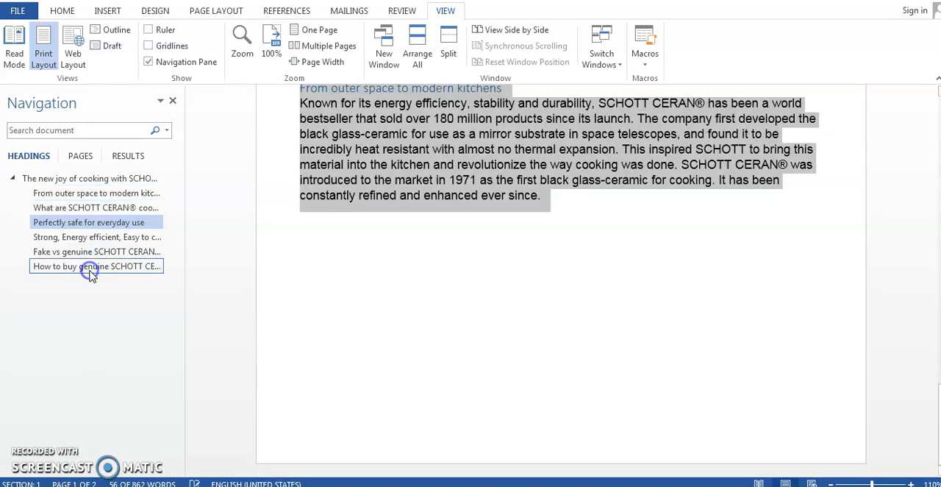
Drag 'From outer space to modern kitchens' below 'How to buy genuine SCHOTT CERAN®' to end the article
{"action": "left_click", "coordinate": [95, 264]}
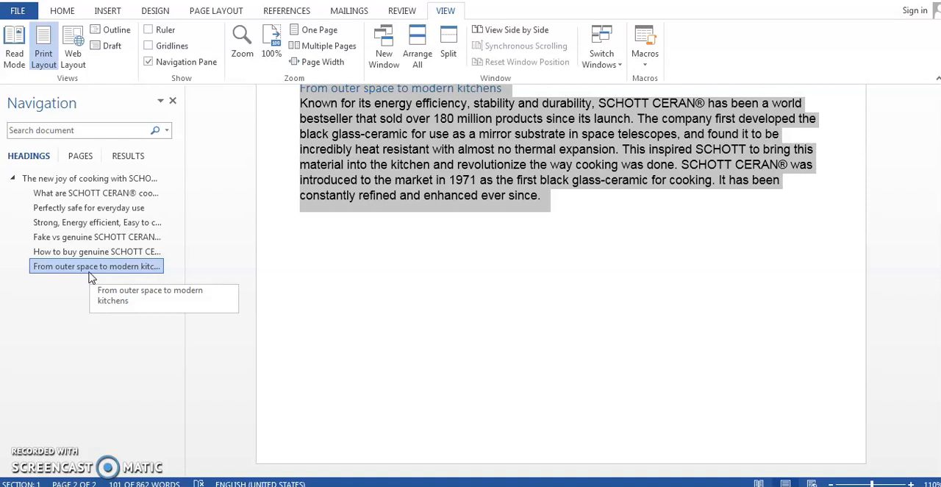
{"action": "mouse_move", "coordinate": [81, 264]}
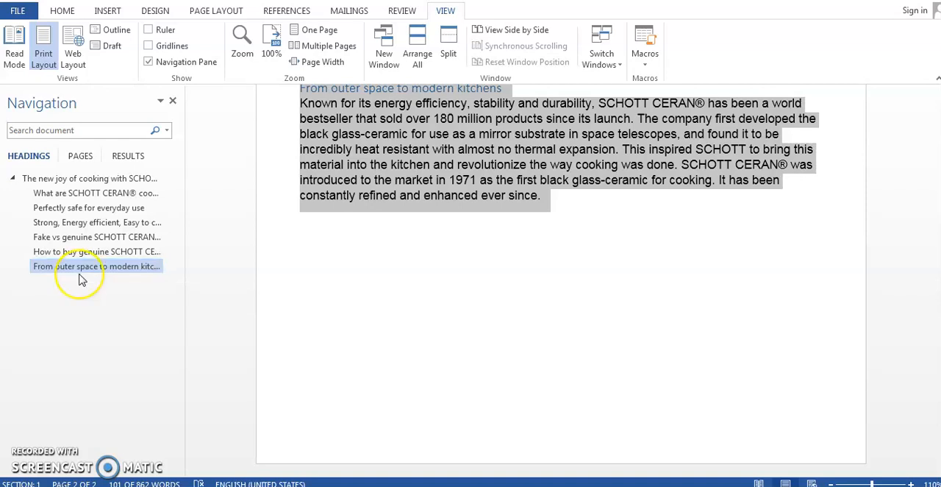